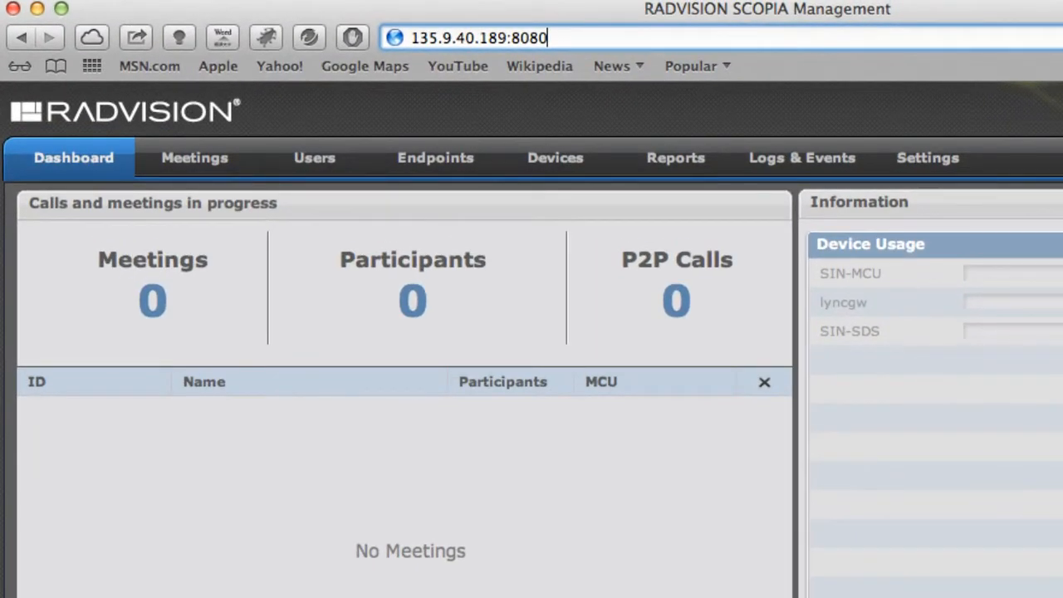
Step: Change the browser address from the SCOPIA Management dashboard to the SCOPIA User Portal
left_click(548, 37)
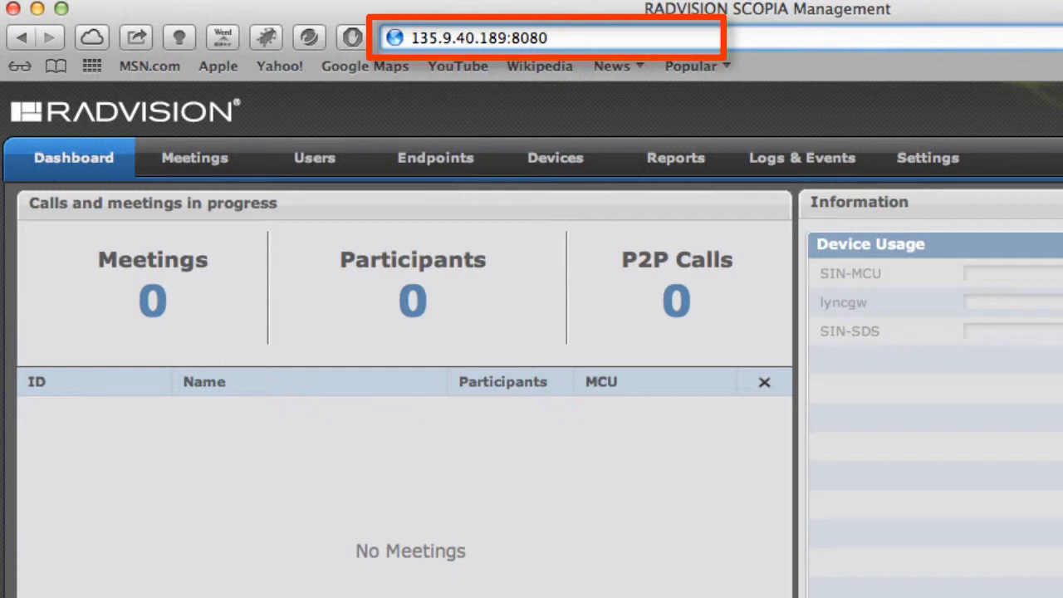
left_click(548, 37)
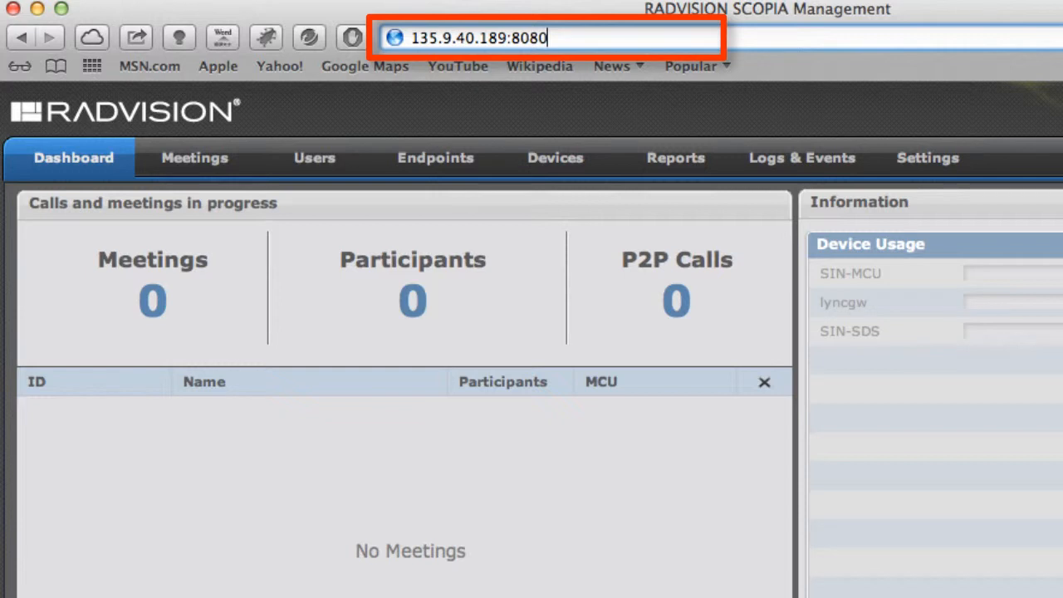
mouse_move(814, 545)
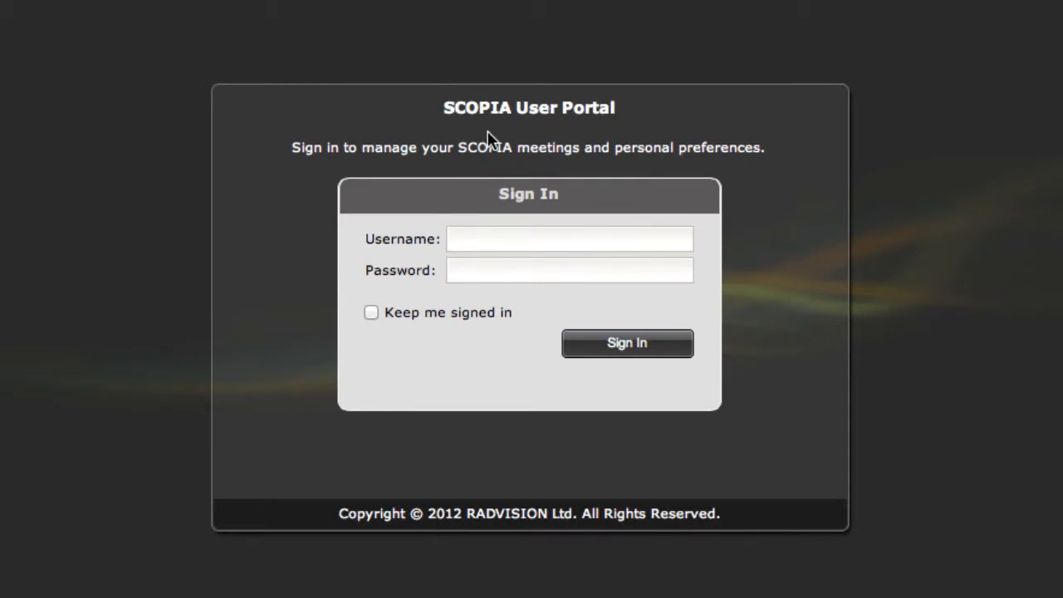
Step: Sign in to the SCOPIA User Portal as admin to reach the empty meetings list
type("admin")
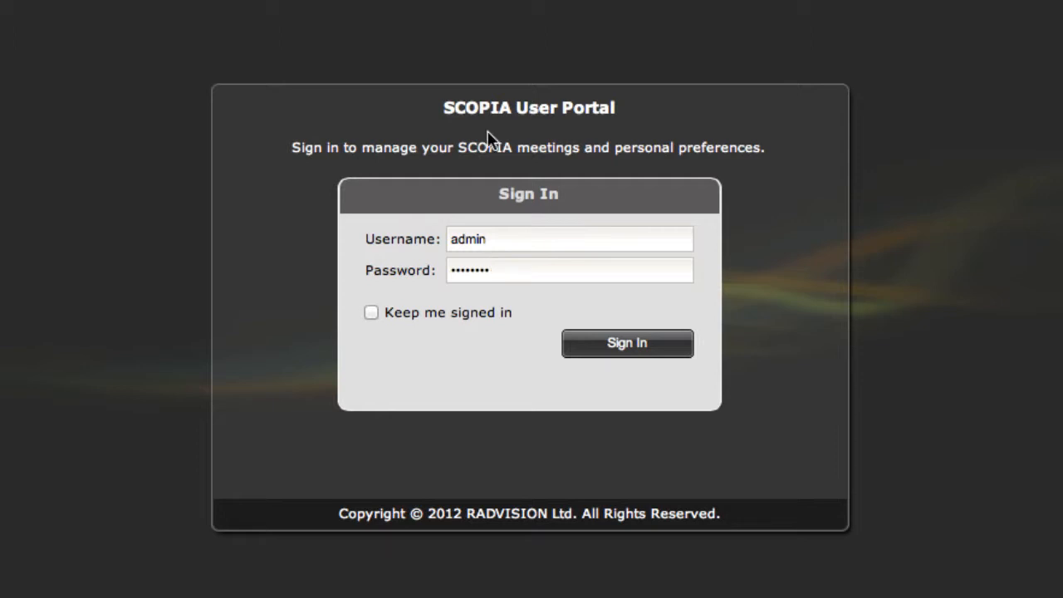
left_click(628, 342)
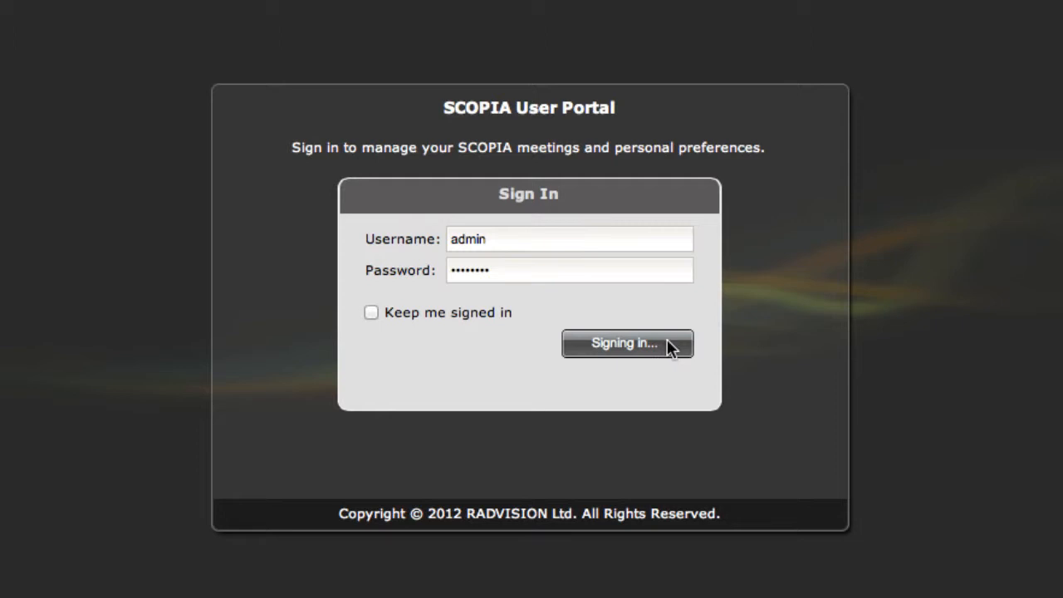
left_click(626, 342)
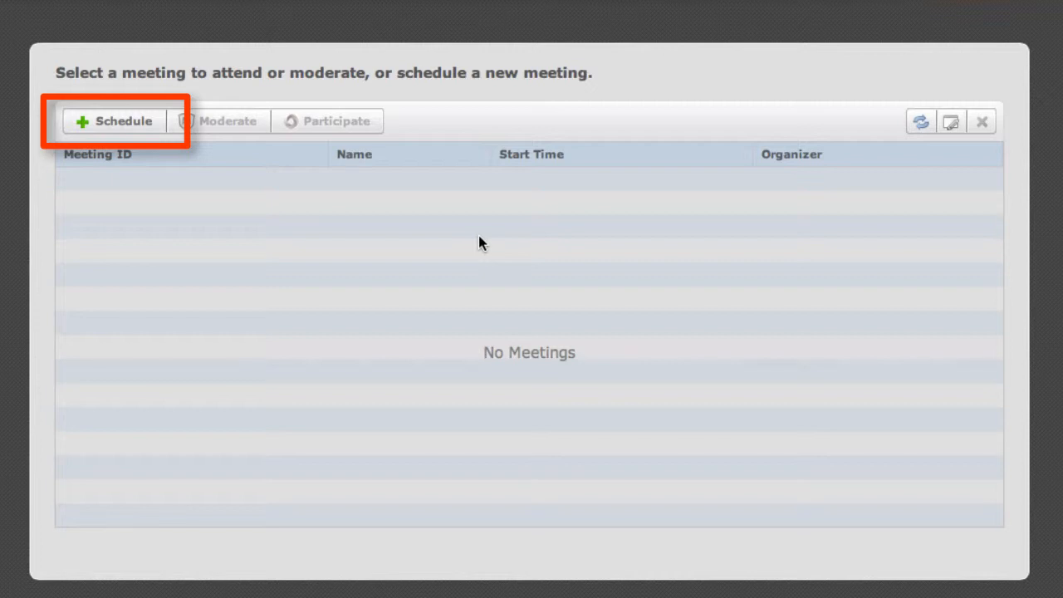
mouse_move(162, 157)
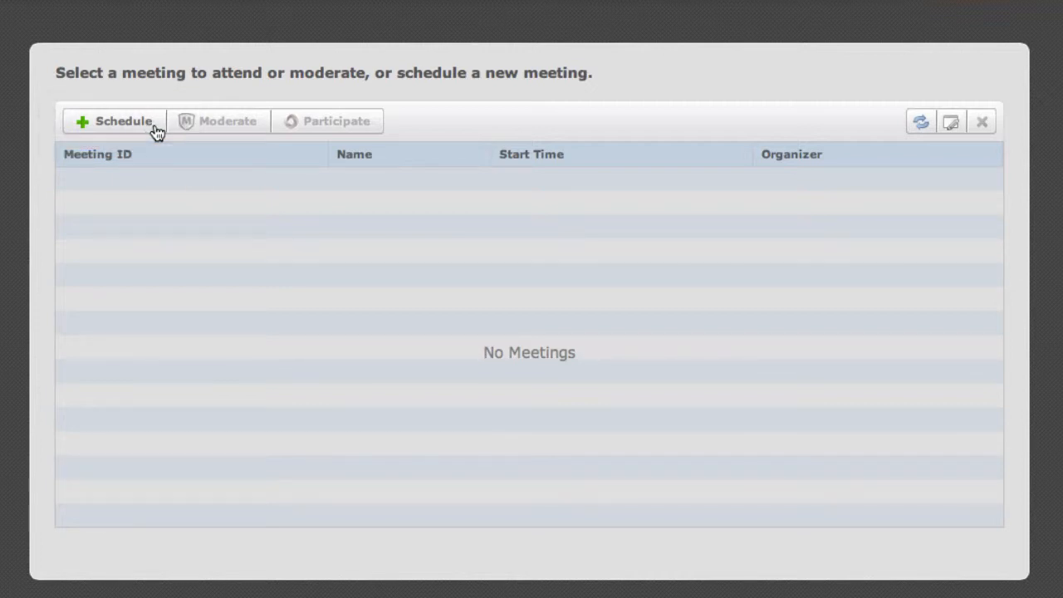
Step: Begin a new scheduled meeting with subject 'This is a test meeting' and view the start date calendar
left_click(113, 122)
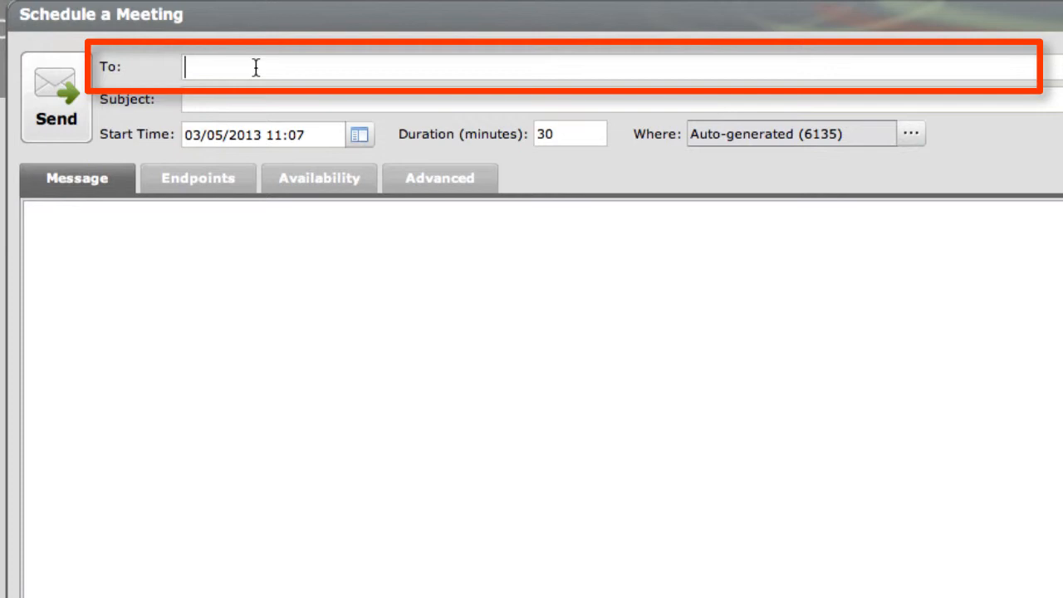
mouse_move(249, 93)
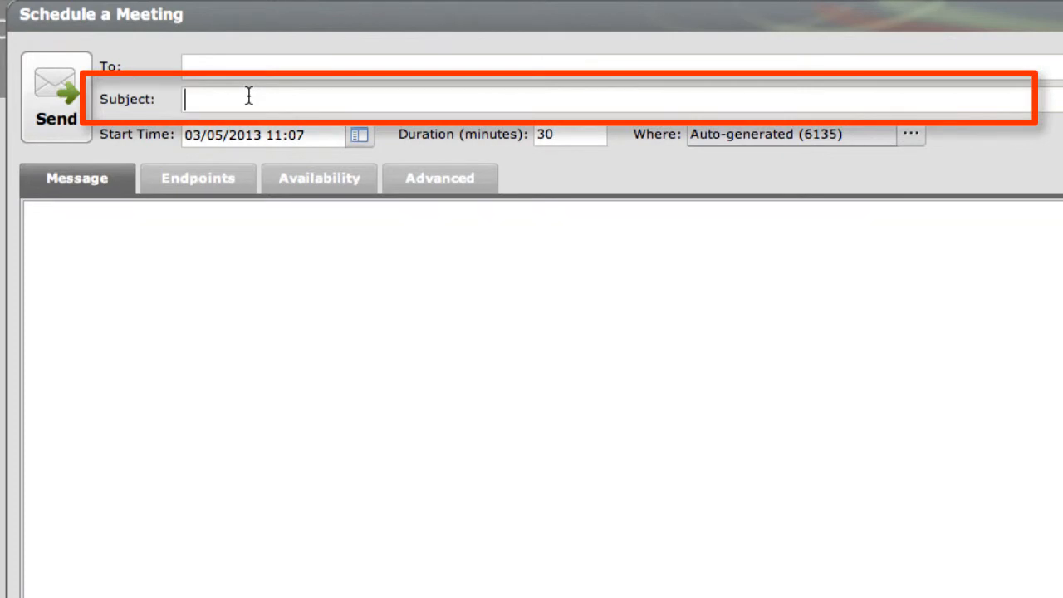
type("This is a test meet")
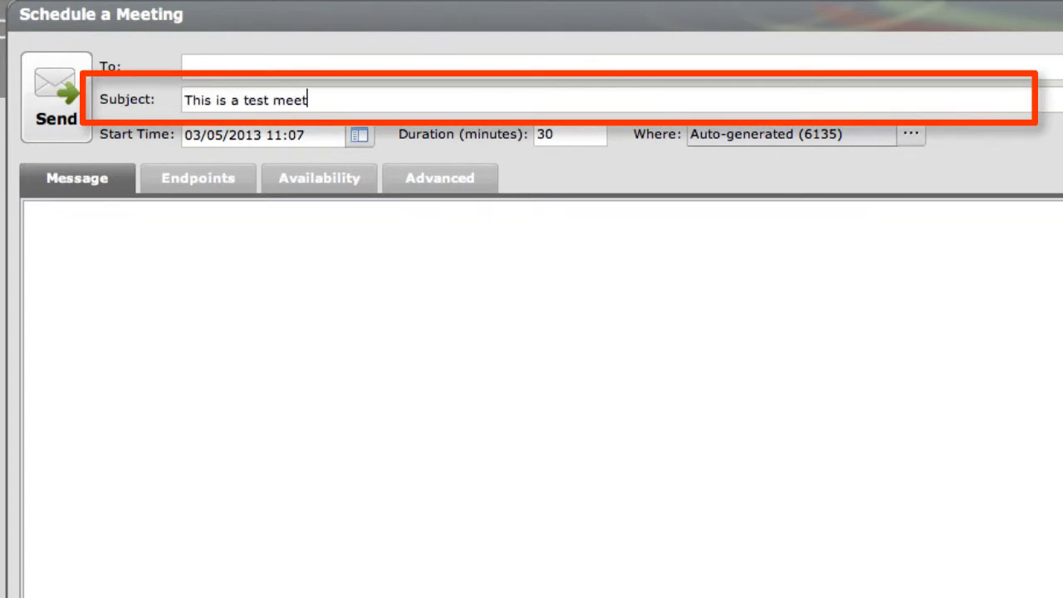
type("ing")
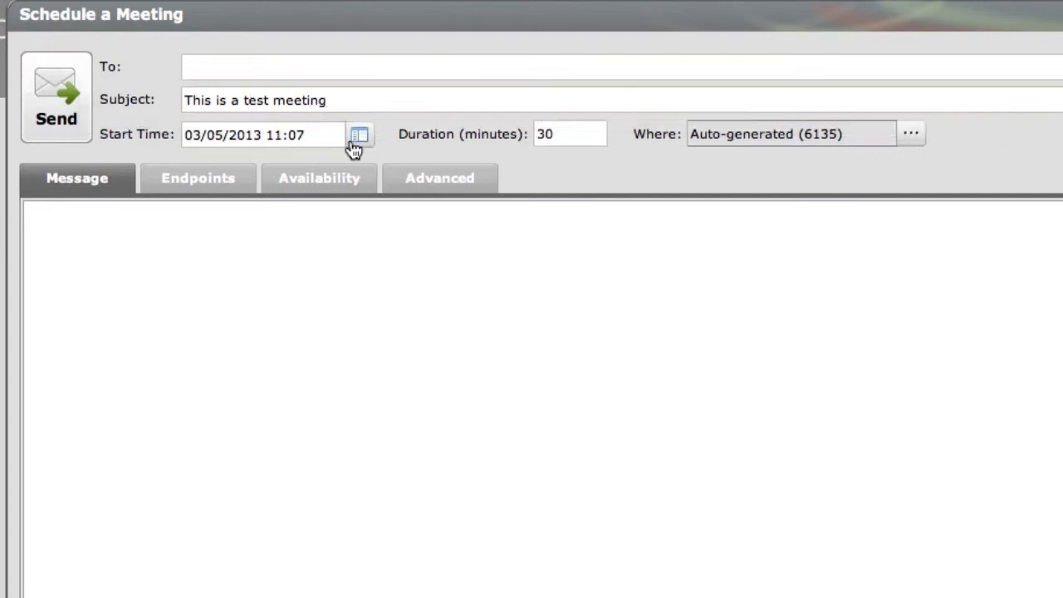
left_click(359, 133)
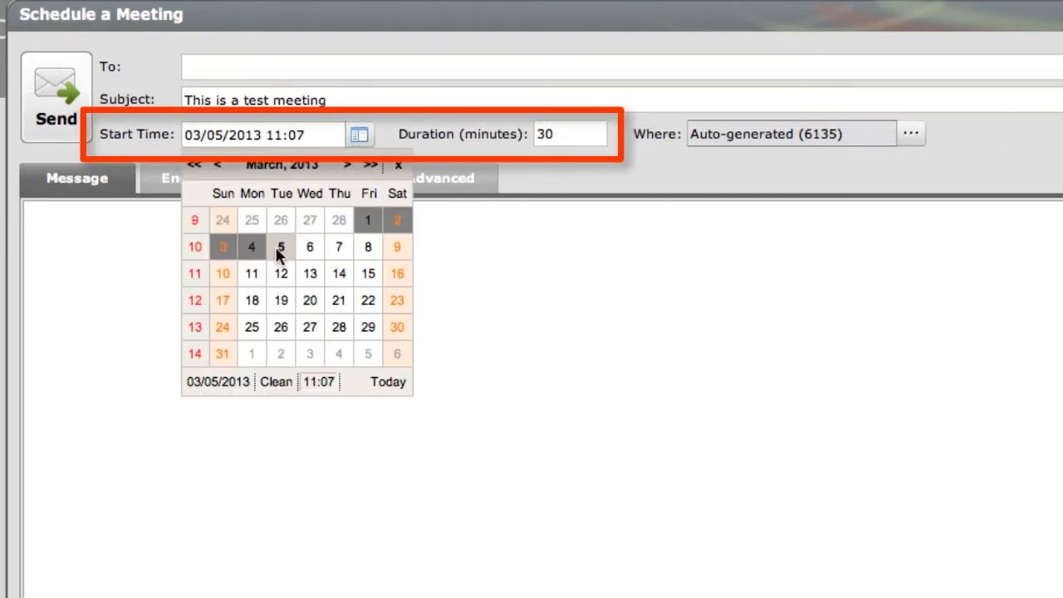
mouse_move(548, 251)
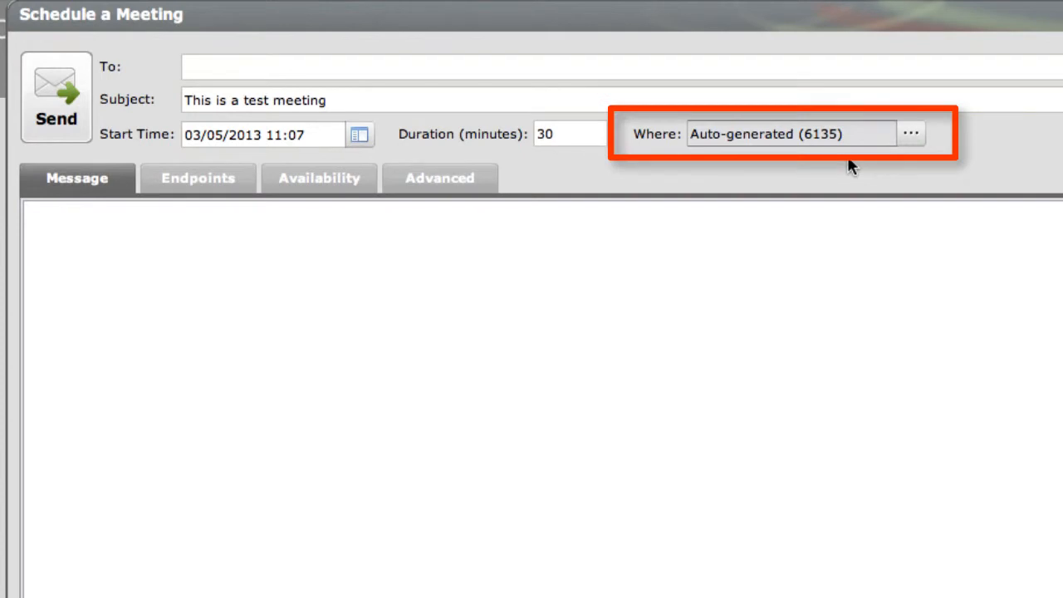
mouse_move(888, 146)
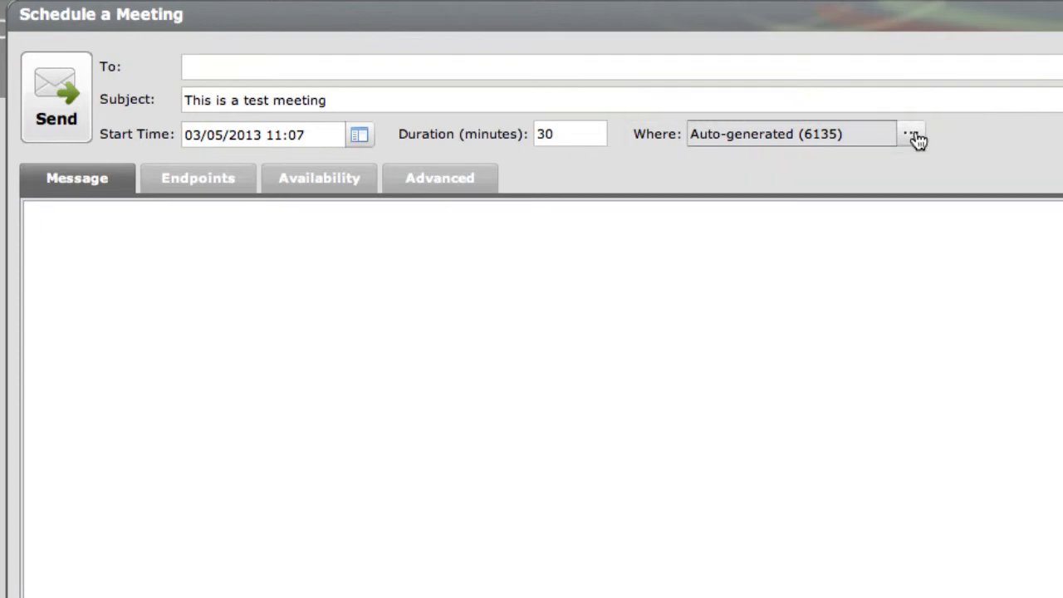
Step: Set the meeting location to a new meeting with ID 6135
left_click(910, 133)
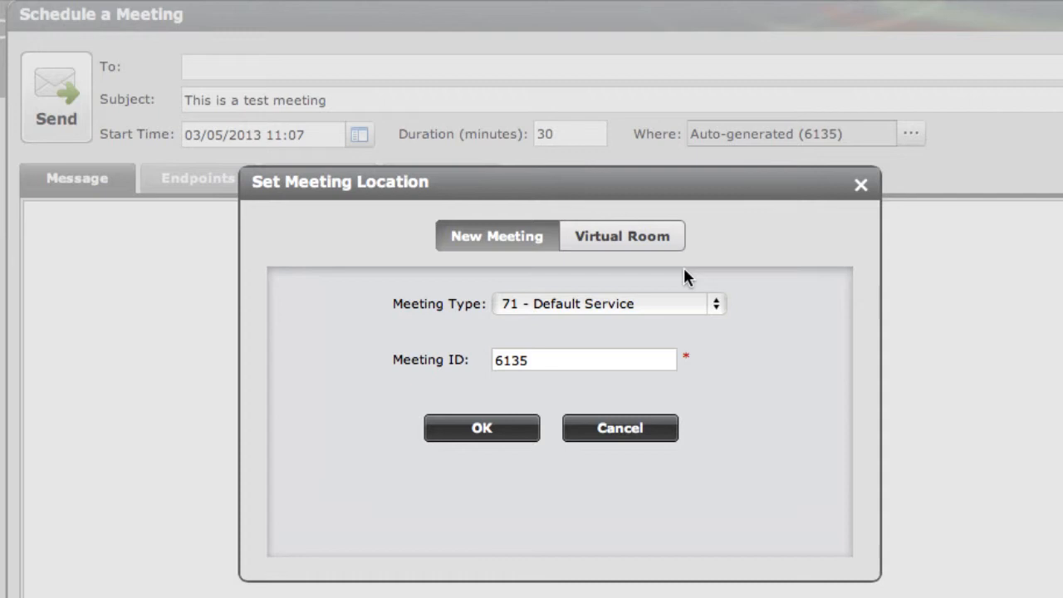
mouse_move(674, 299)
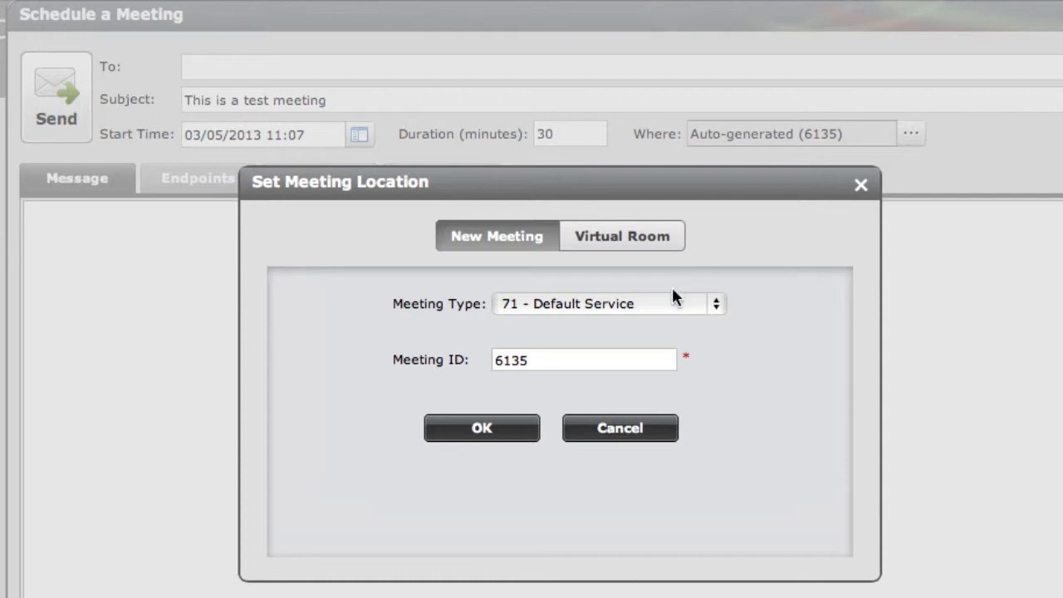
mouse_move(604, 362)
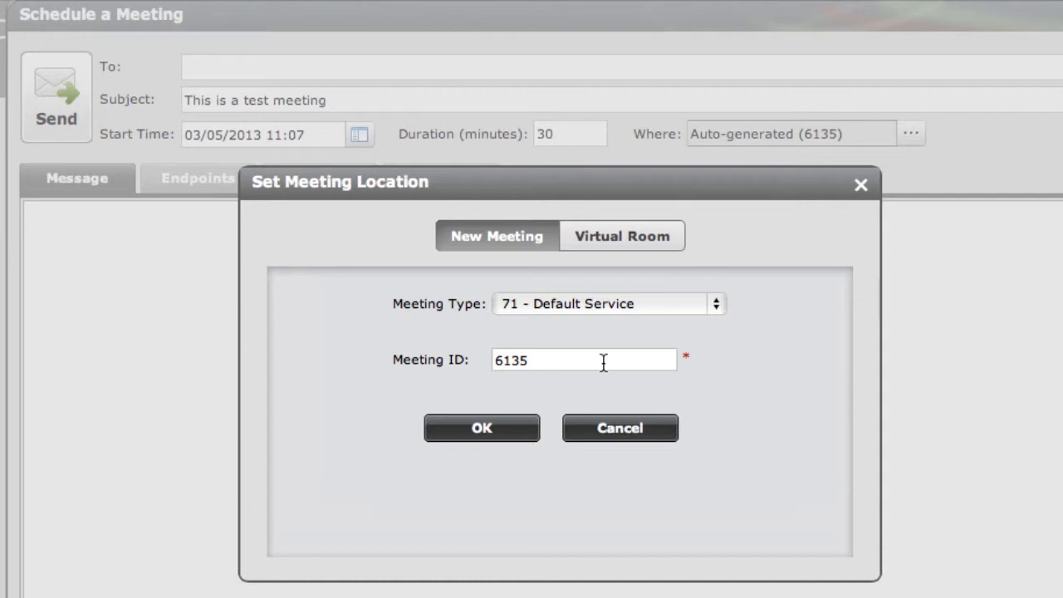
left_click(621, 236)
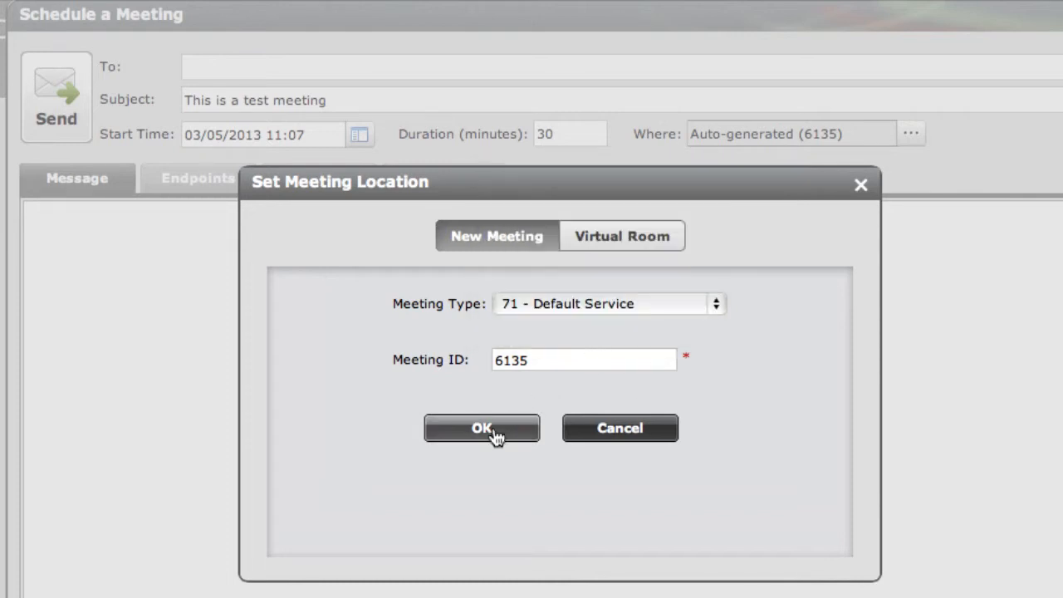
left_click(481, 429)
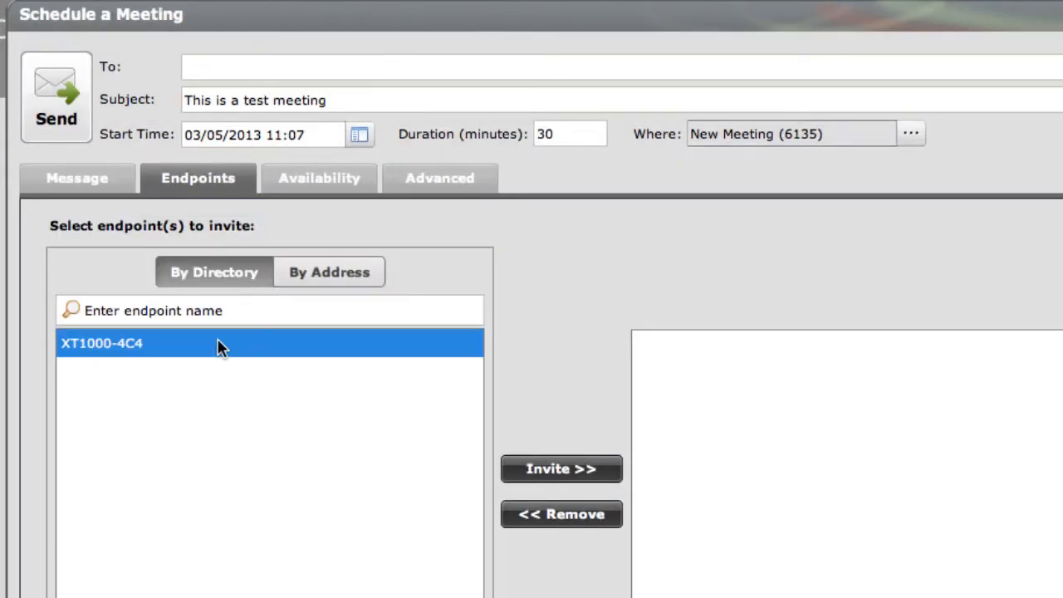
Step: Invite the directory endpoint XT1000-4C4 to the meeting
left_click(561, 468)
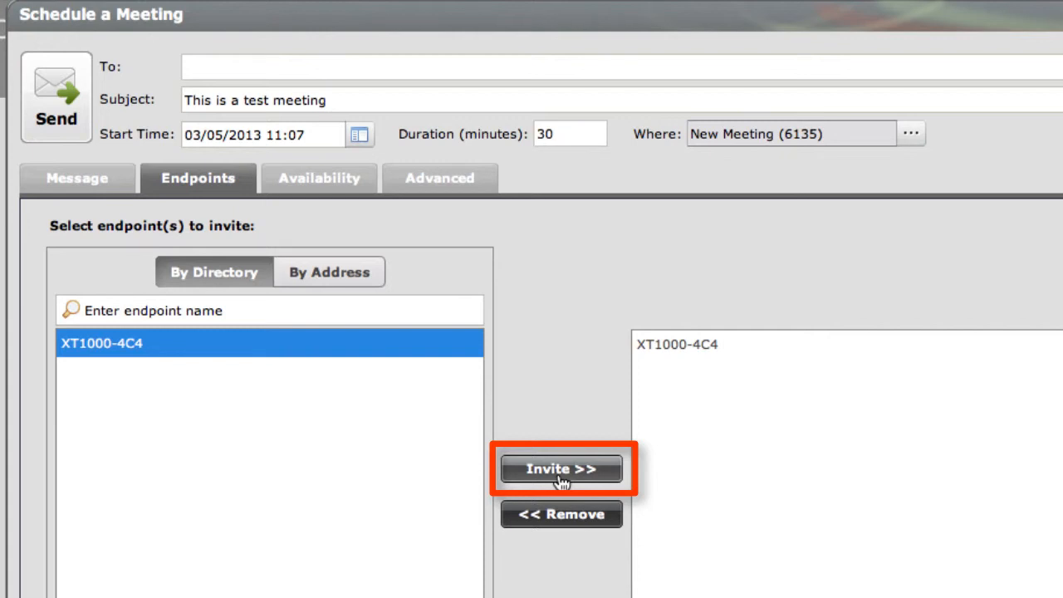
left_click(561, 468)
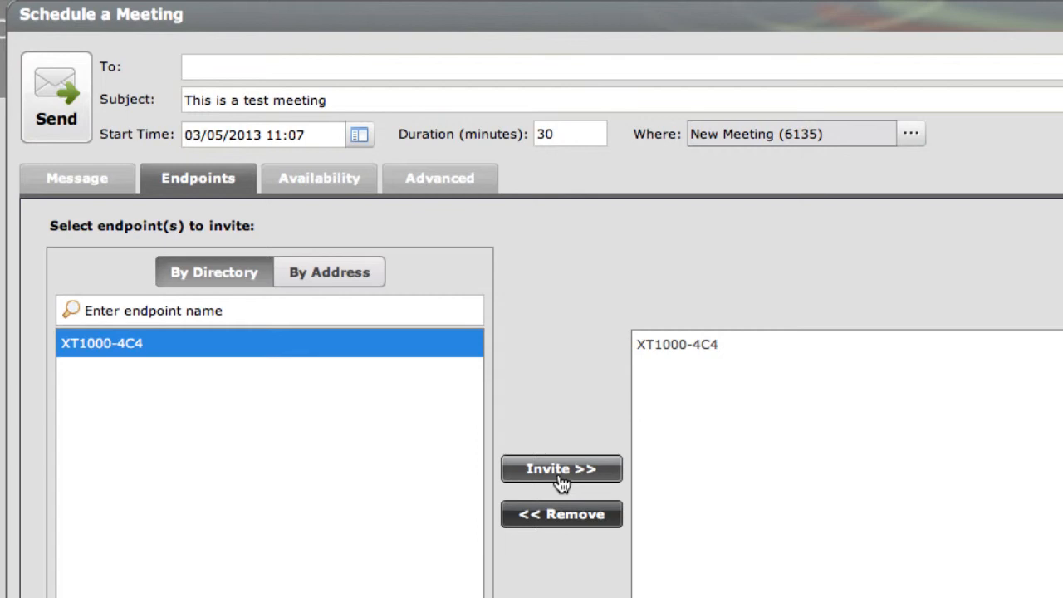
scroll("down", 3)
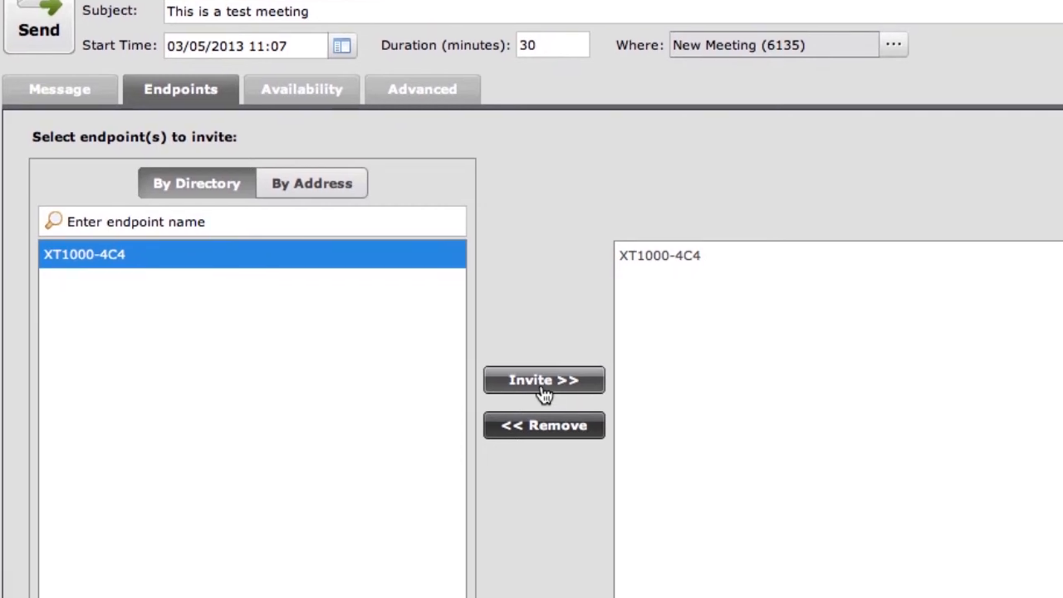
scroll("down", 3)
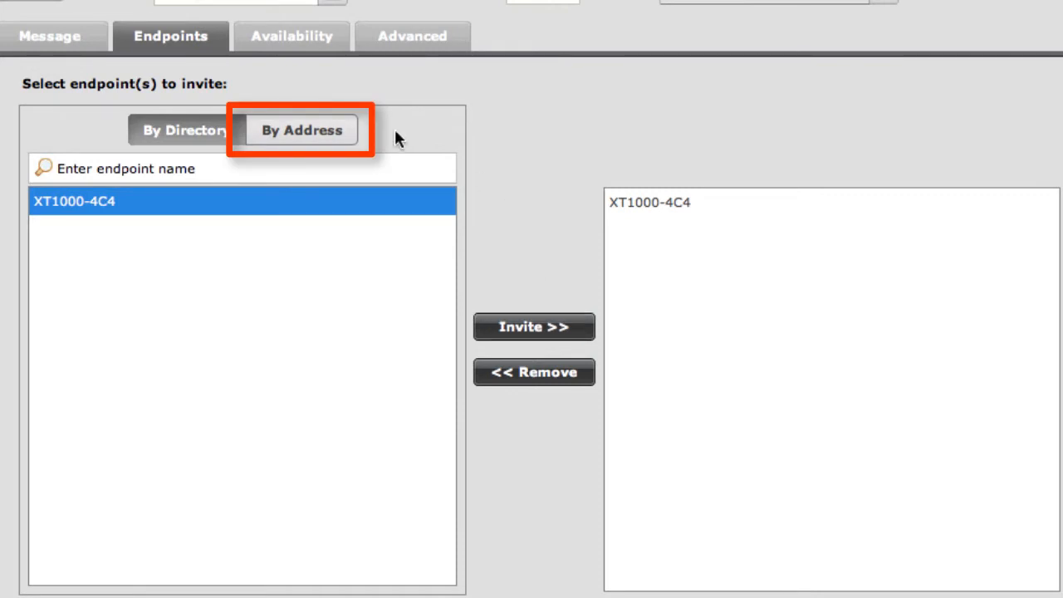
mouse_move(322, 139)
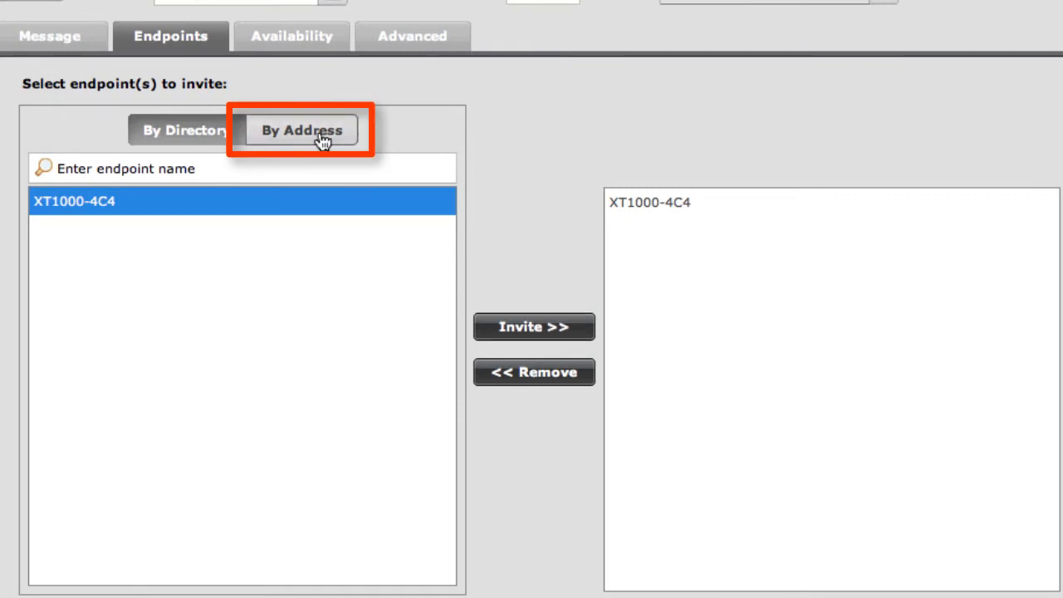
Step: Add a second endpoint, Test EP, by address using the IP (SIP) protocol
left_click(302, 129)
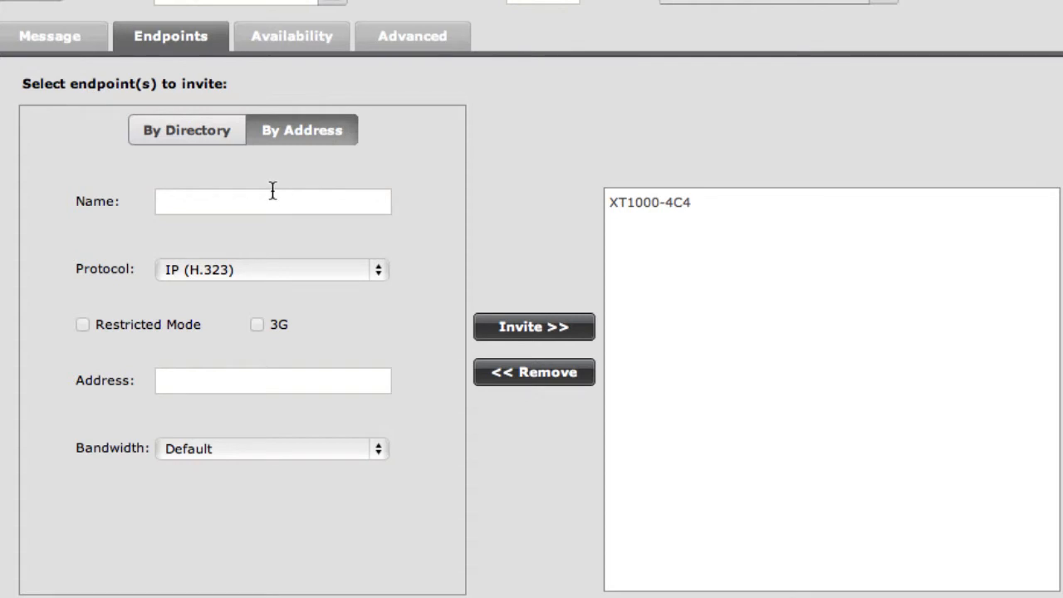
mouse_move(290, 275)
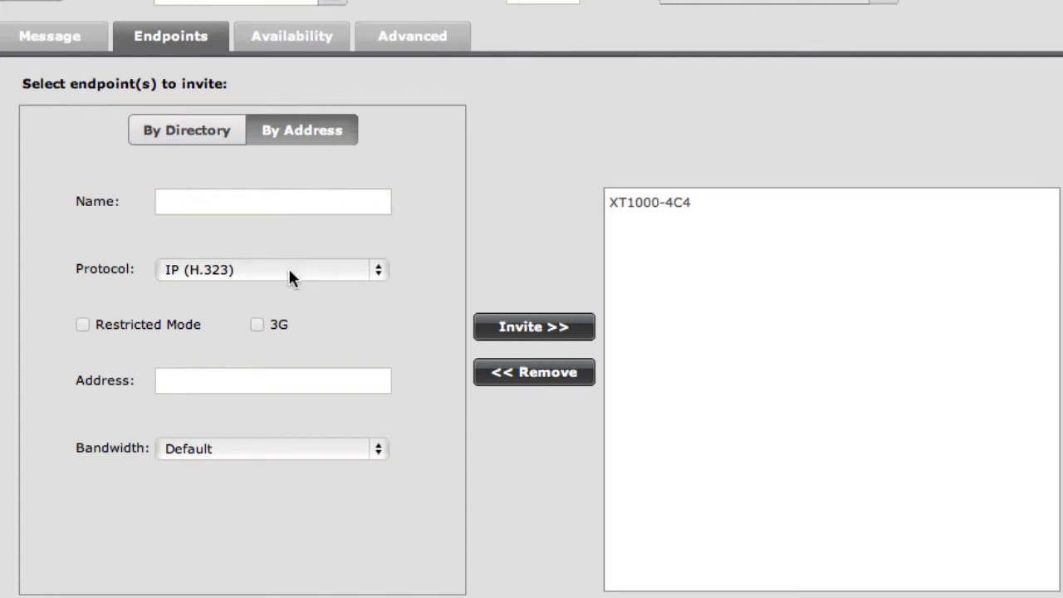
left_click(272, 269)
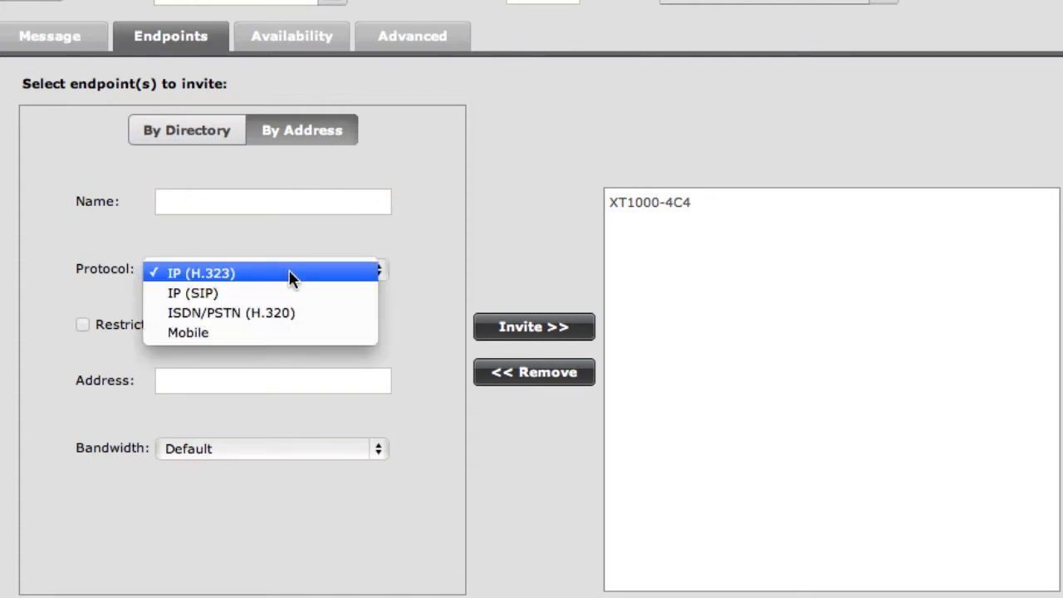
mouse_move(259, 332)
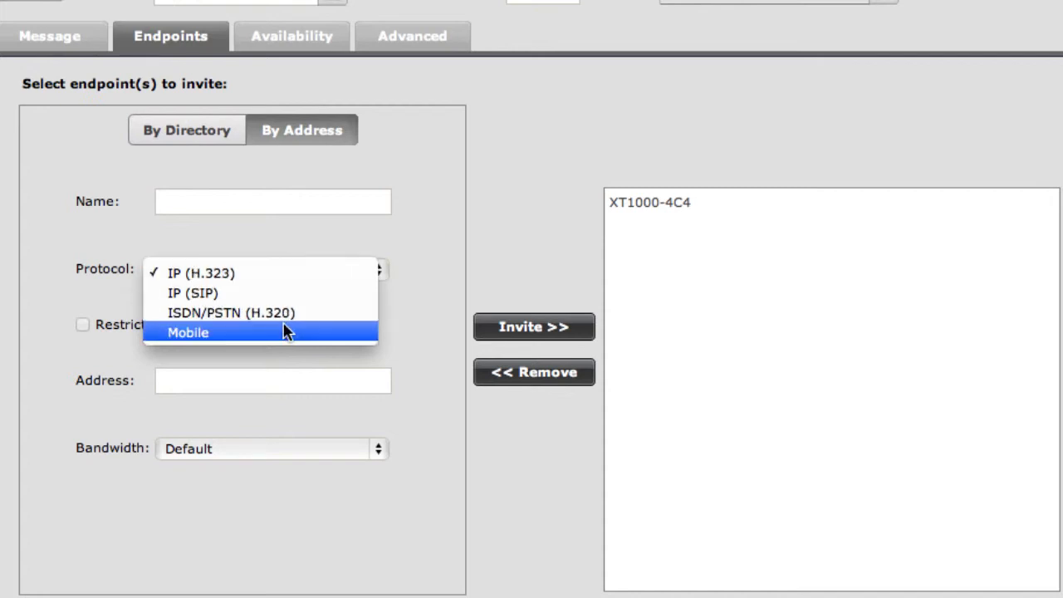
left_click(192, 292)
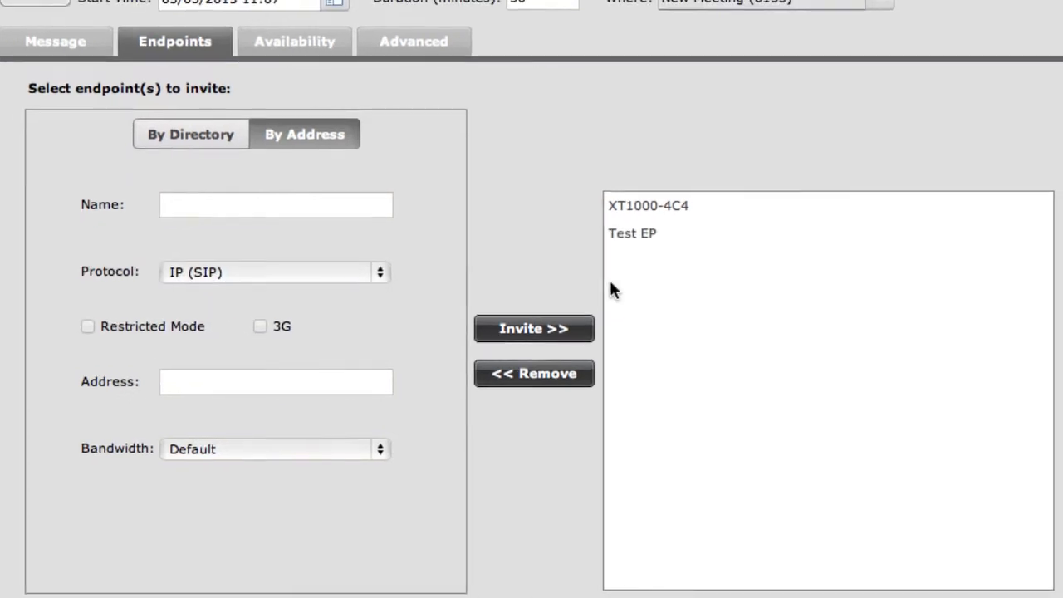
left_click(317, 80)
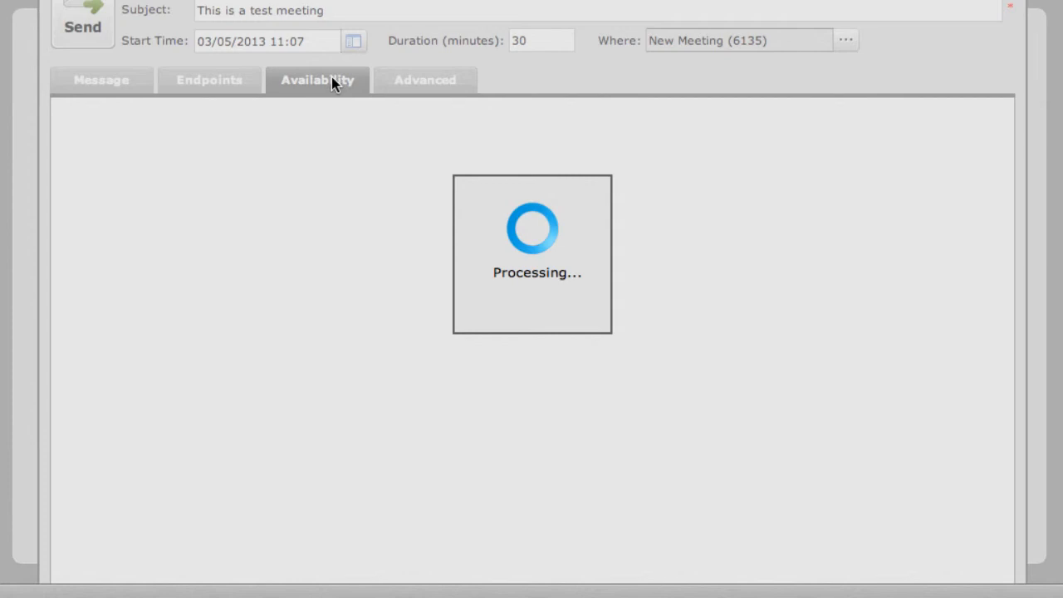
Step: Review availability for Test EP, XT1000-4C4 and Virtual MCU, then move to the advanced options
left_click(317, 80)
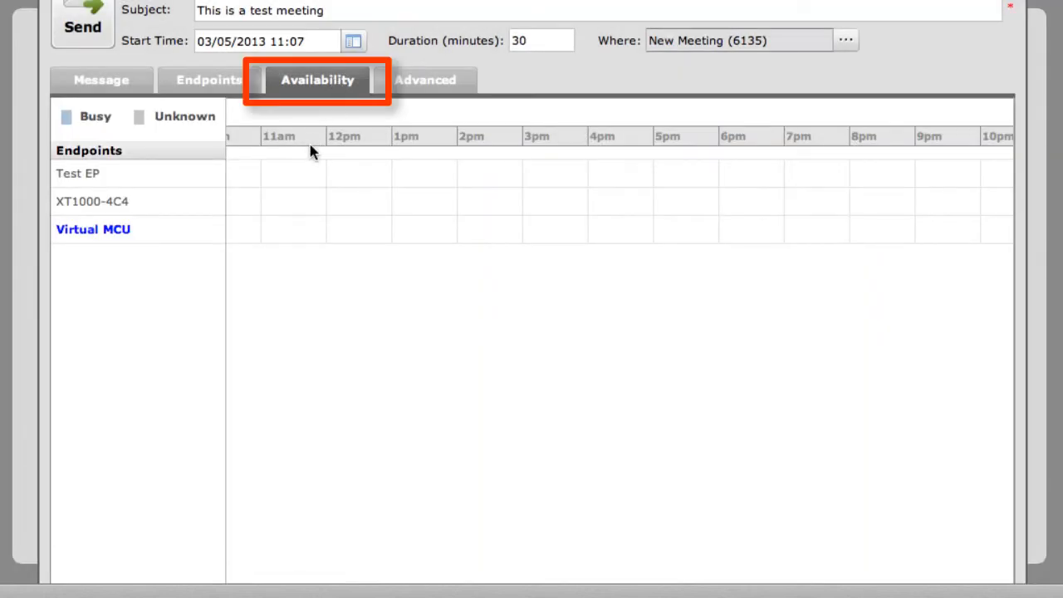
mouse_move(246, 176)
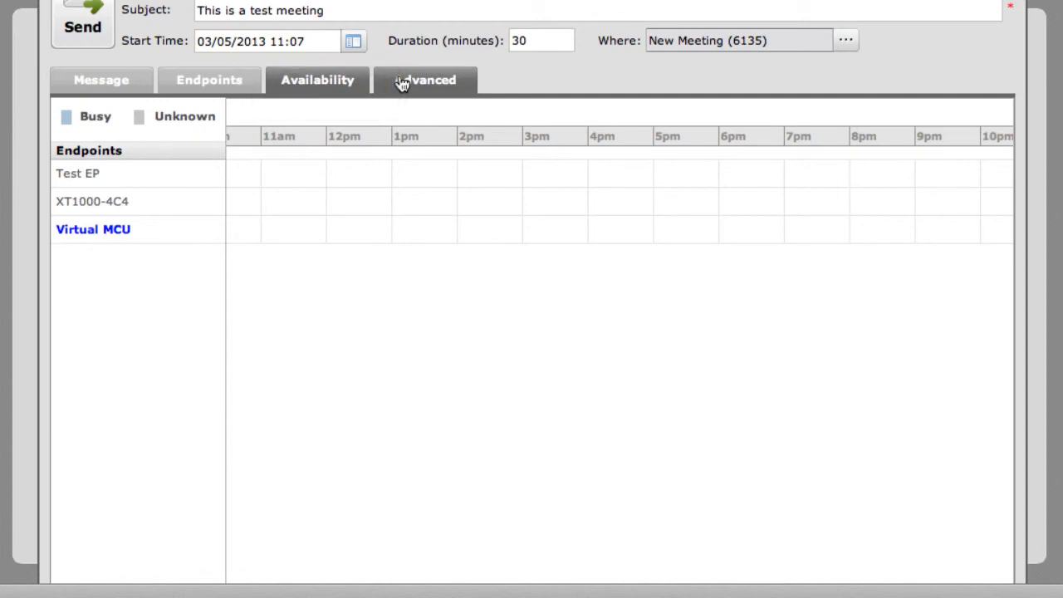
left_click(425, 80)
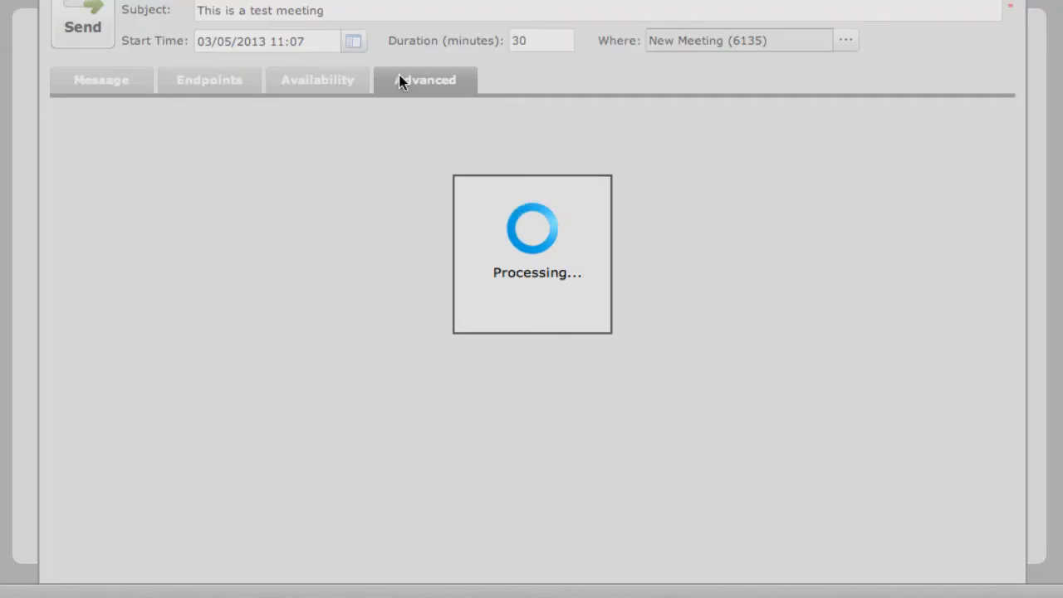
left_click(425, 79)
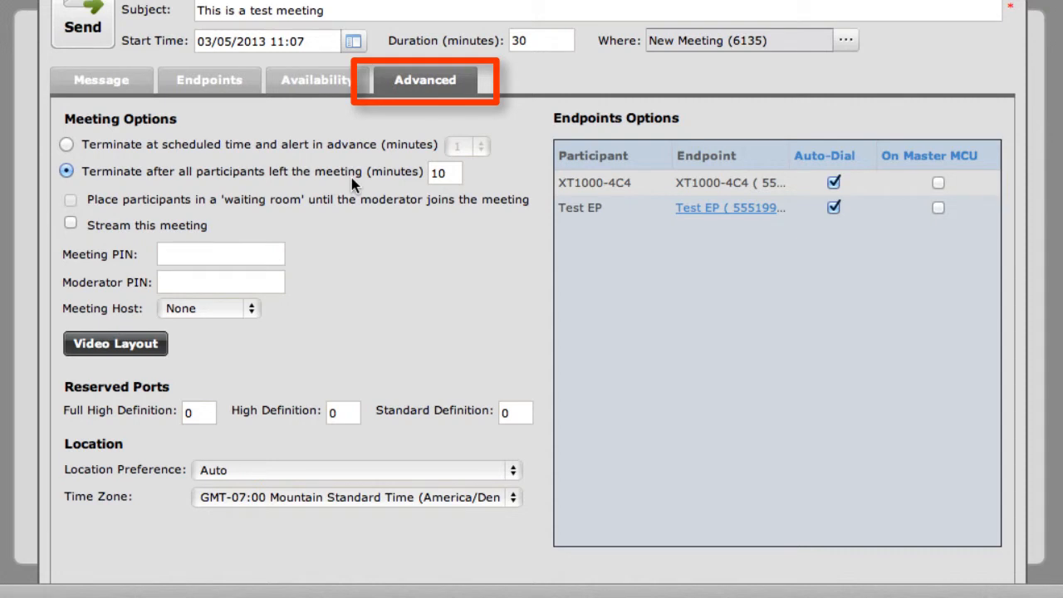
mouse_move(440, 285)
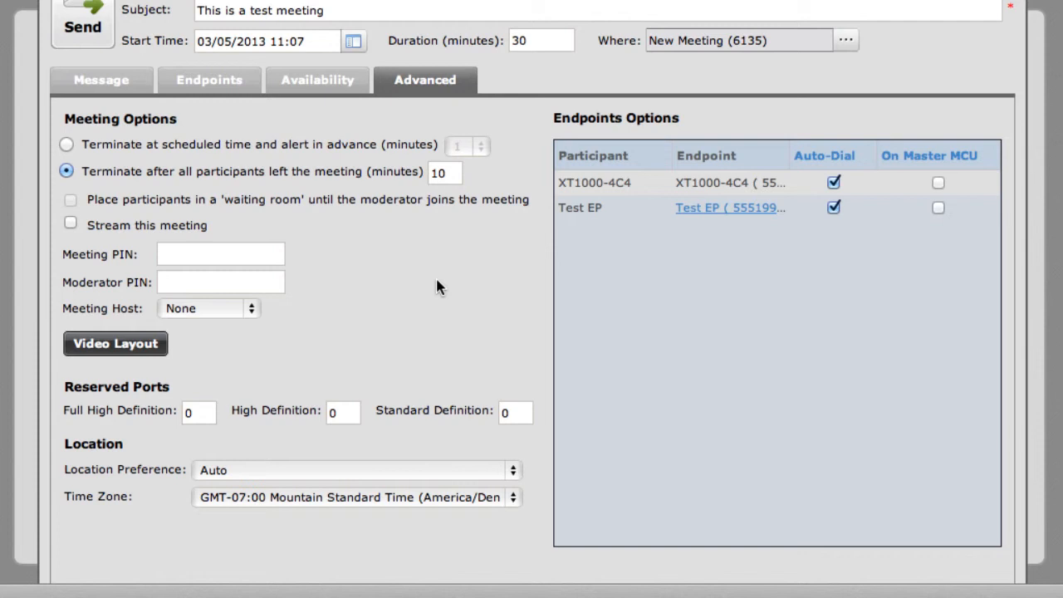
mouse_move(263, 256)
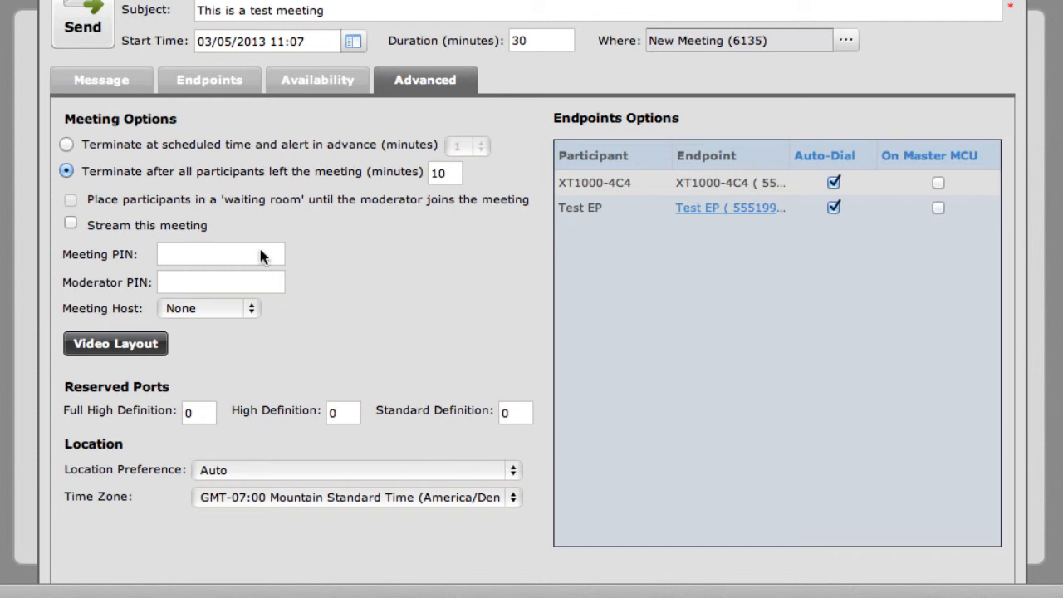
mouse_move(70, 229)
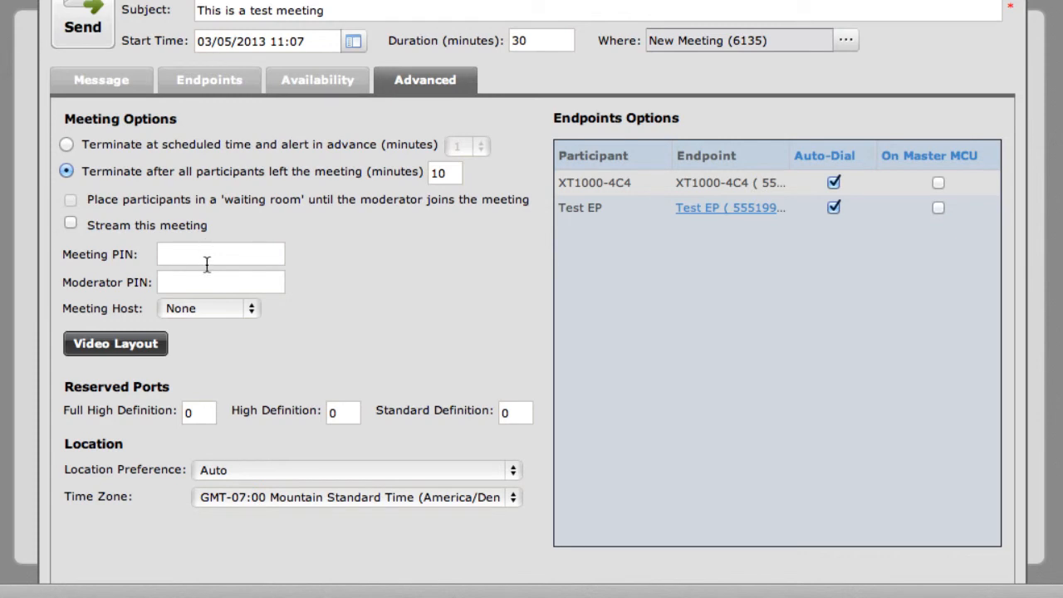
Step: Make XT1000-4C4 the meeting host
left_click(208, 307)
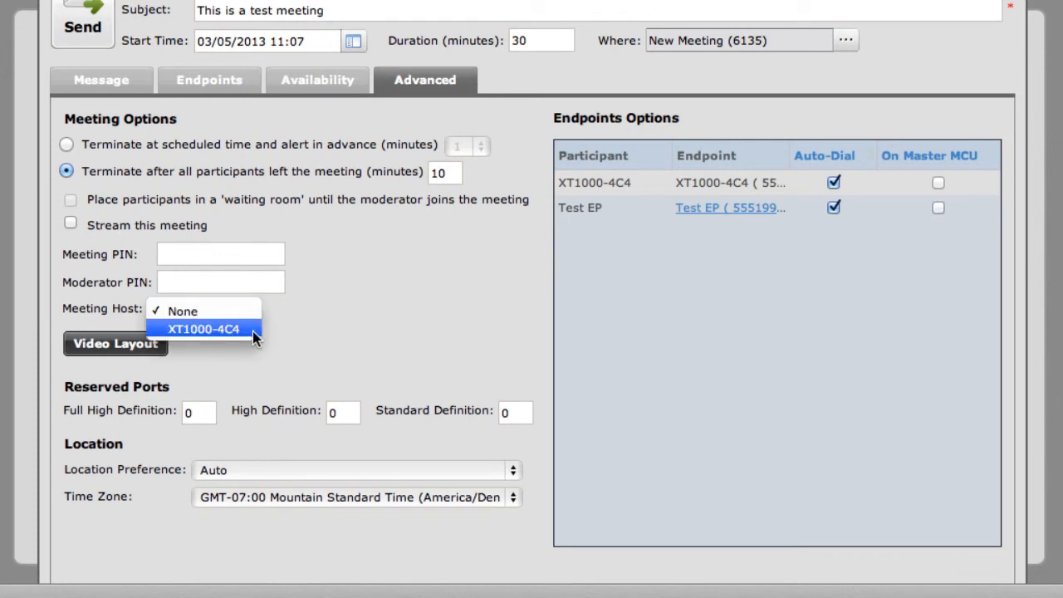
left_click(202, 329)
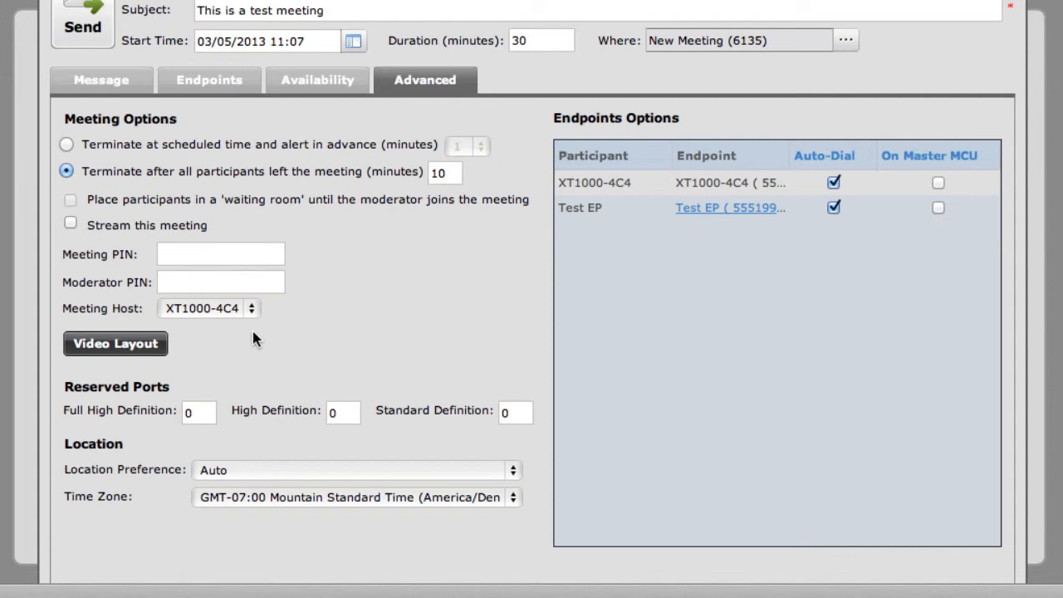
mouse_move(191, 397)
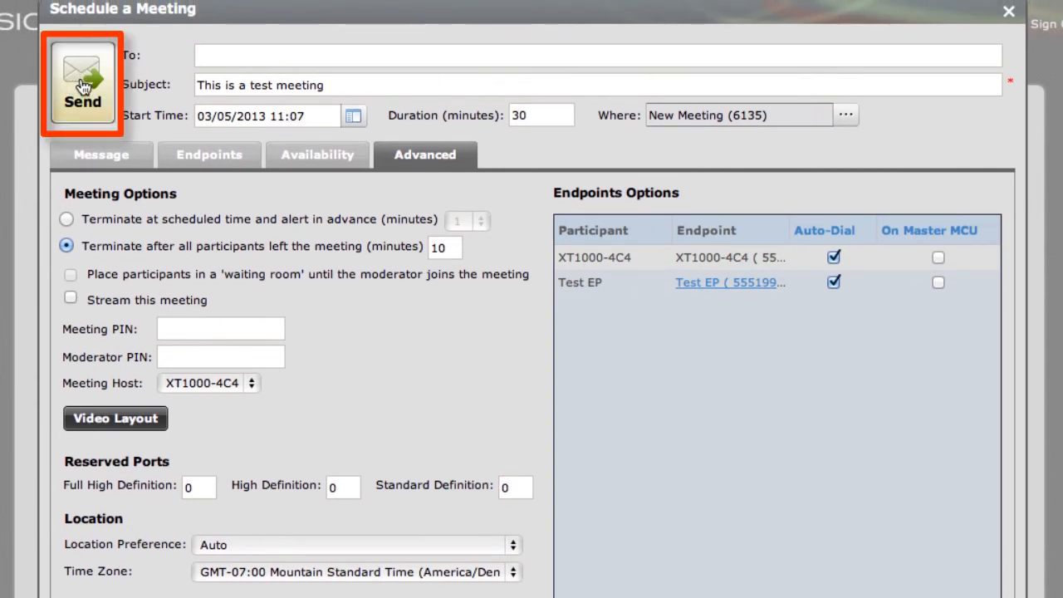
Step: Send the invitation so 'This is a test meeting' (ID 6135) appears in the meetings list
left_click(83, 83)
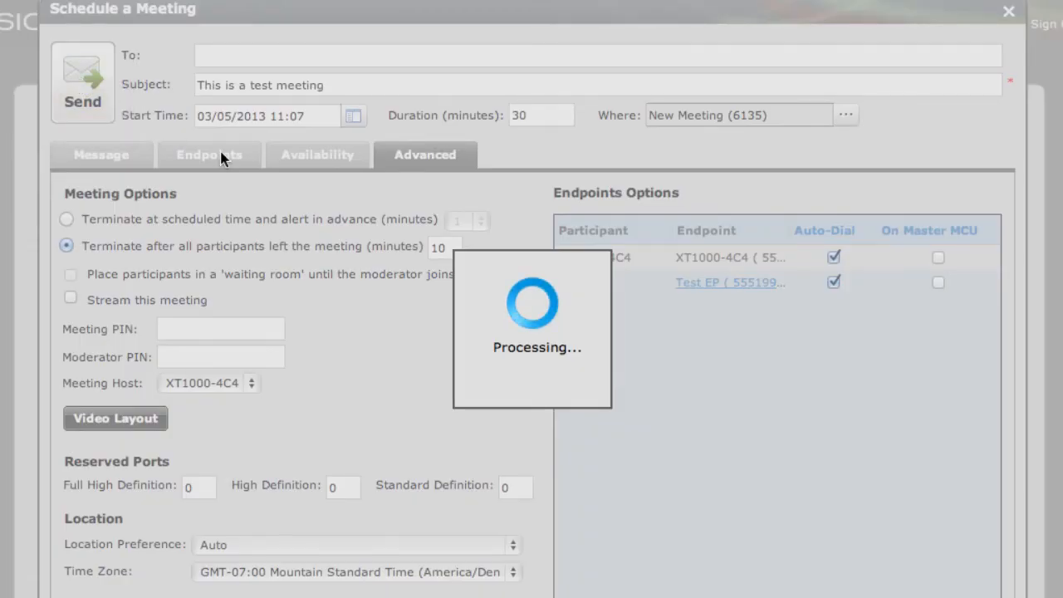
left_click(83, 101)
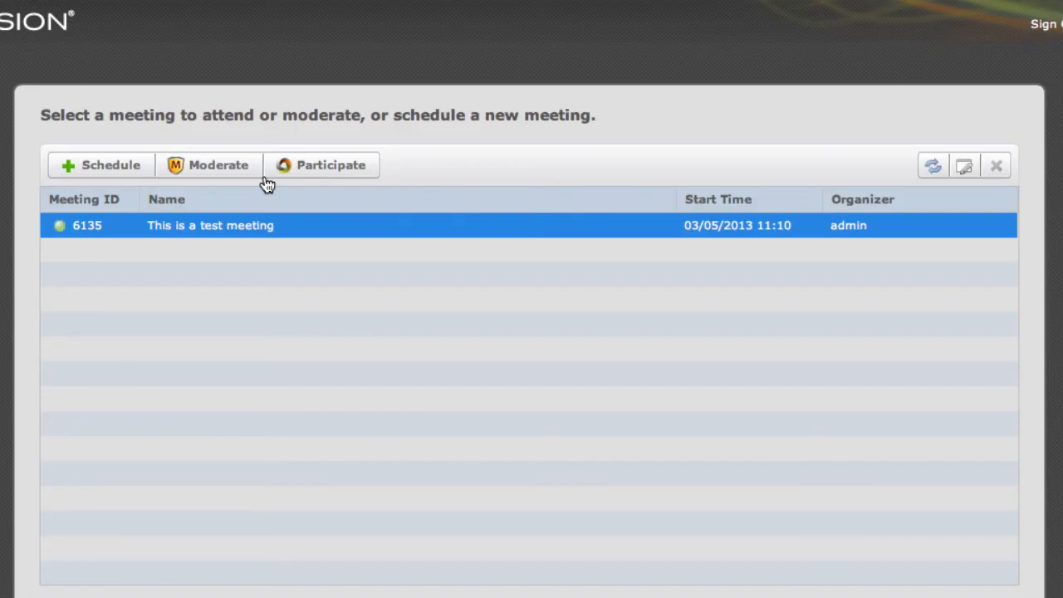
mouse_move(285, 236)
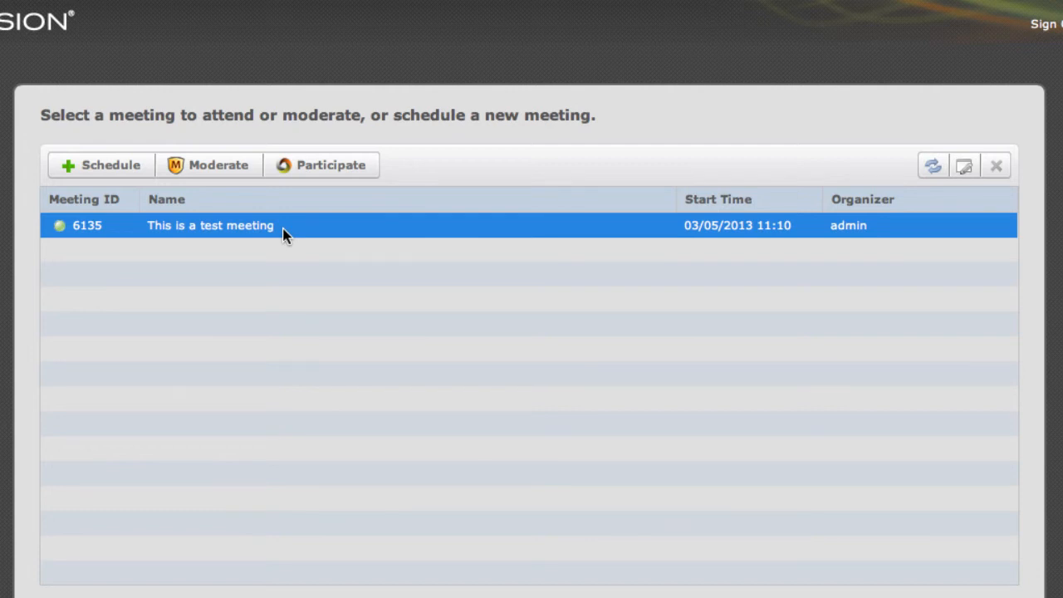
mouse_move(304, 235)
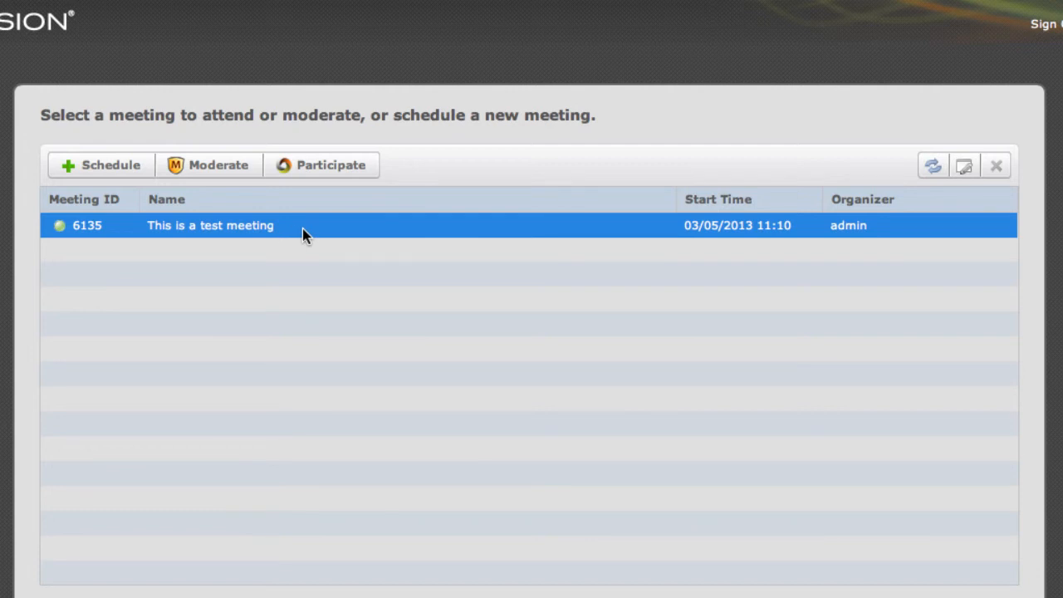